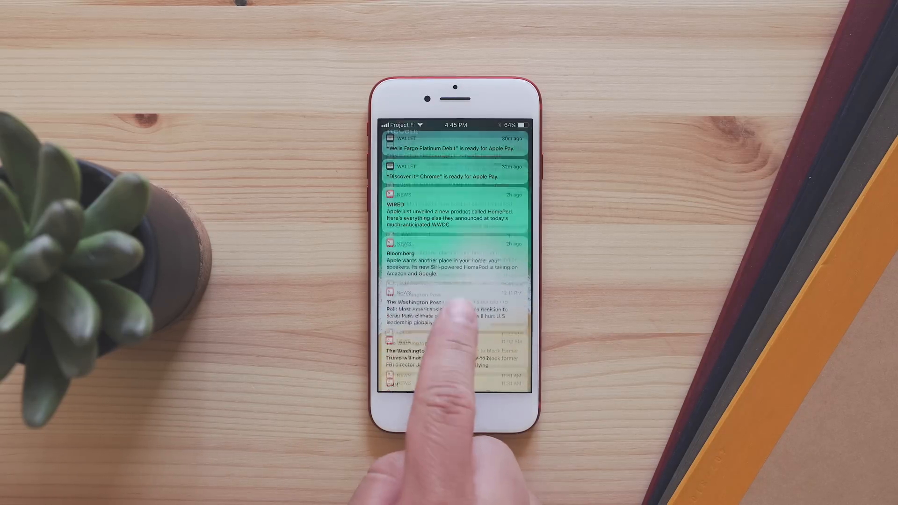
Dismiss the Cover Sheet notifications to the 4:45 lock screen and unlock the phone
{"action": "scroll", "scroll_direction": "down", "scroll_amount": 3}
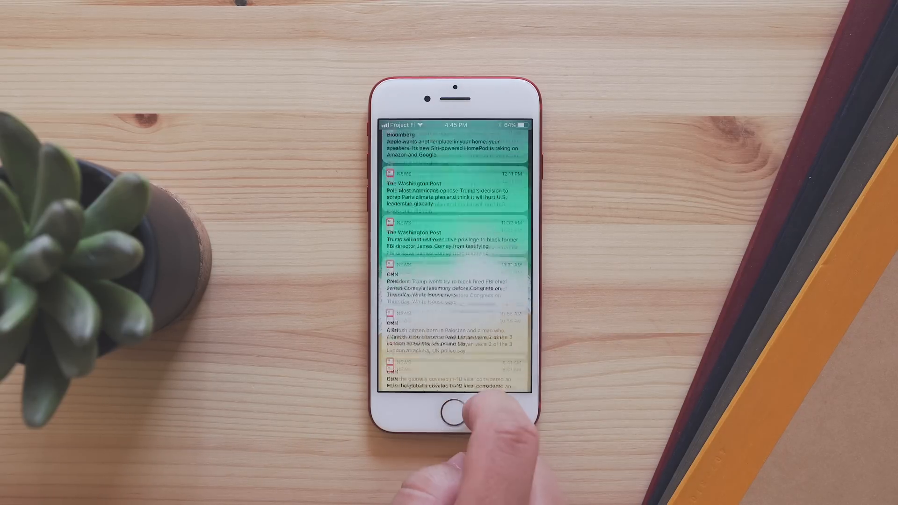
{"action": "left_click", "coordinate": [455, 408]}
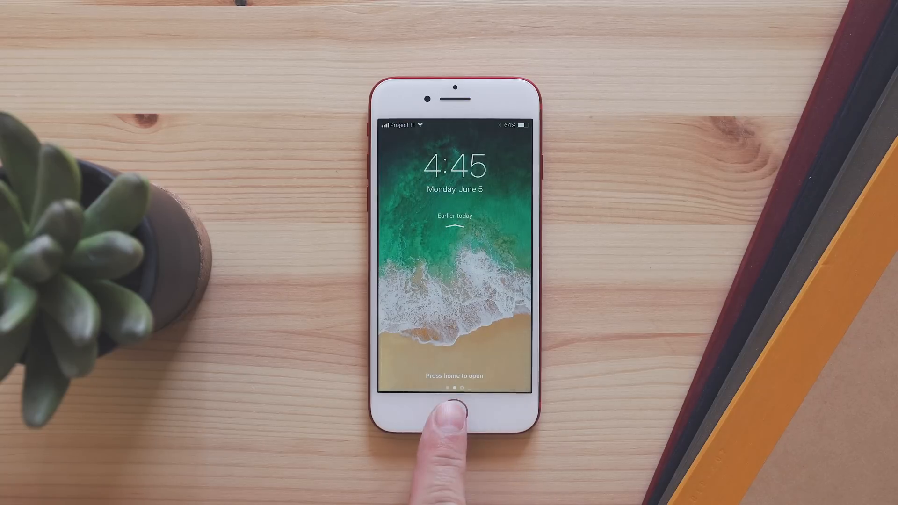
{"action": "left_click", "coordinate": [452, 412]}
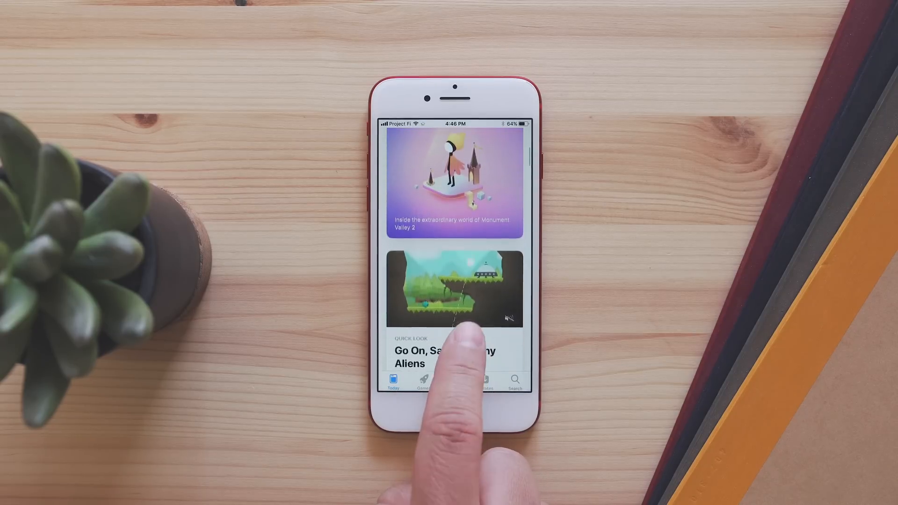
Switch the App Store from Today to the Games page featuring Injustice 2
{"action": "left_click", "coordinate": [455, 183]}
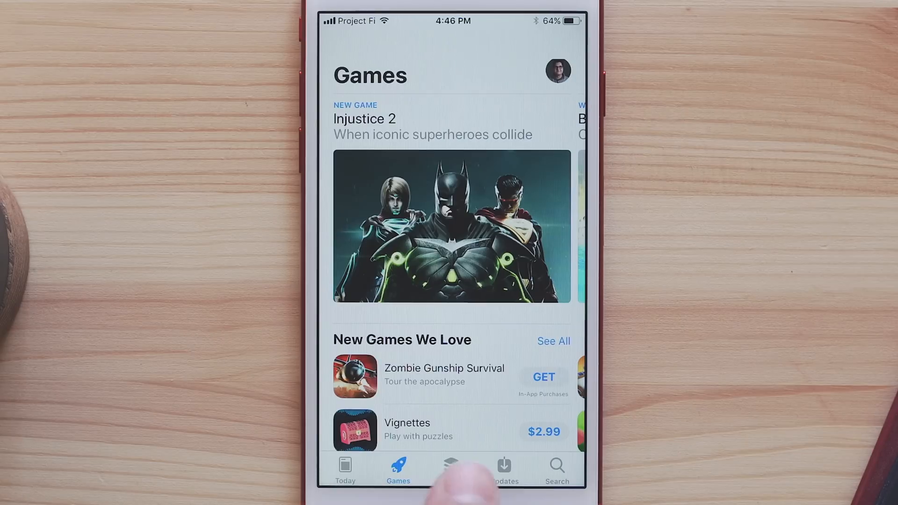
{"action": "left_click", "coordinate": [451, 468]}
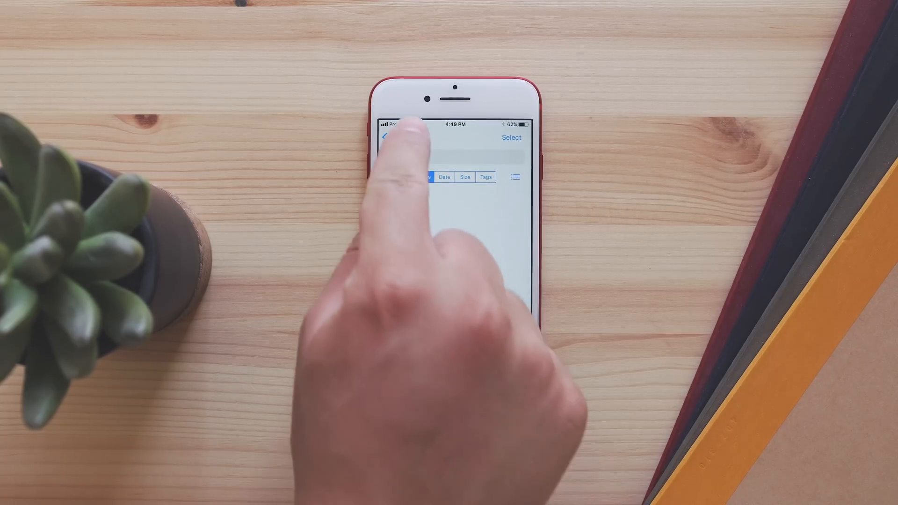
Return to the Files Browse overview, then leave Files for the home screen
{"action": "left_click", "coordinate": [493, 379]}
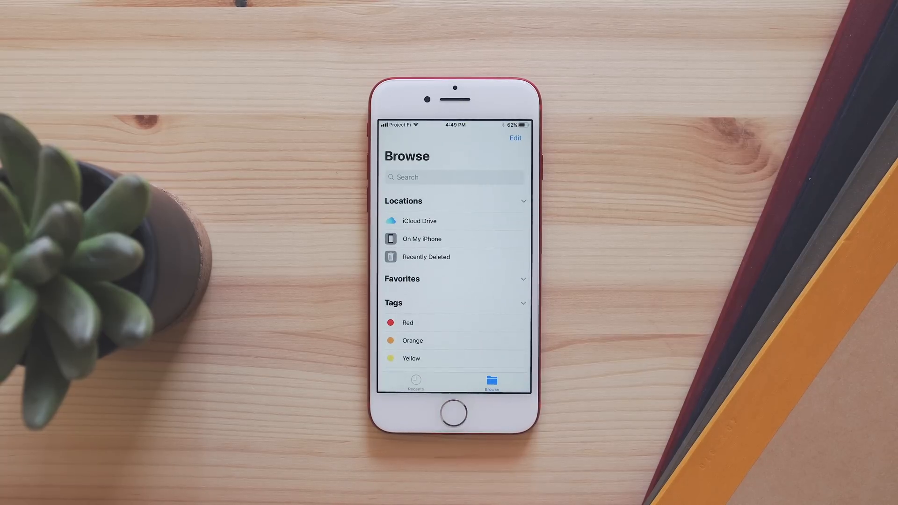
{"action": "left_click", "coordinate": [415, 381]}
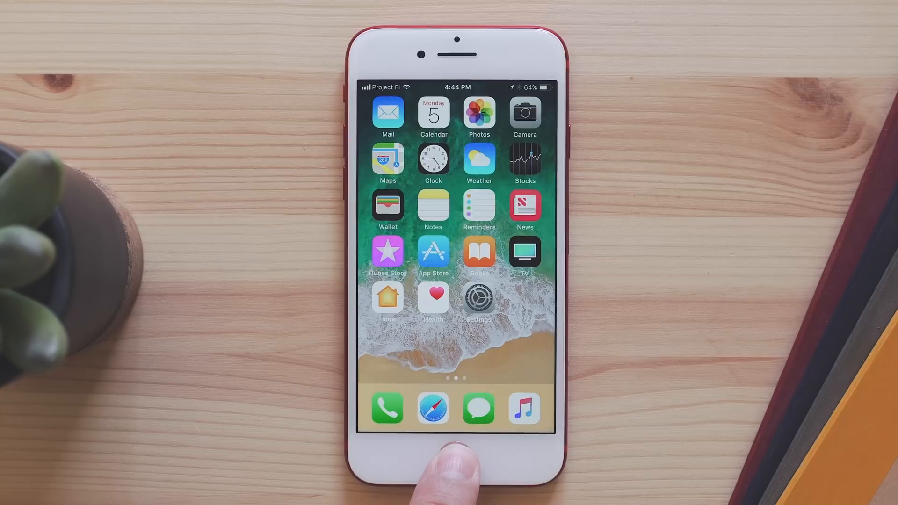
{"action": "left_click", "coordinate": [456, 457]}
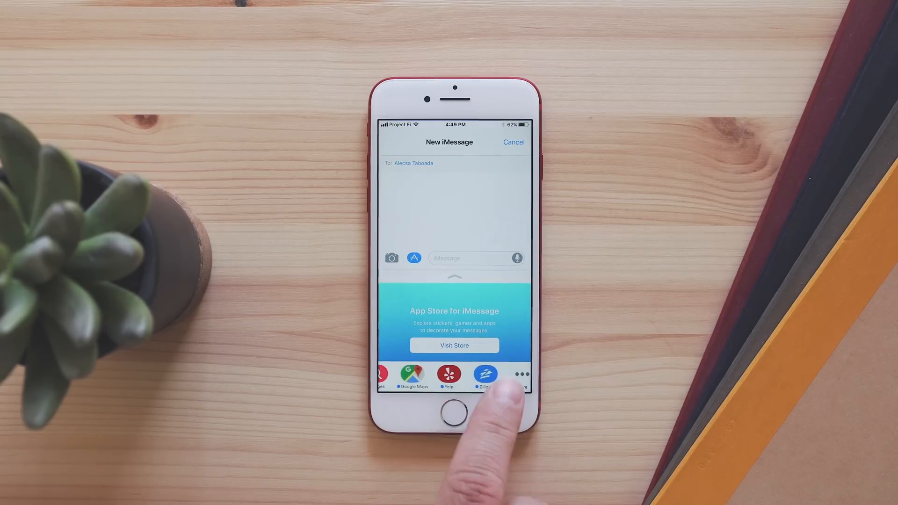
Reveal more iMessage apps in the new message's app drawer
{"action": "left_click", "coordinate": [519, 373]}
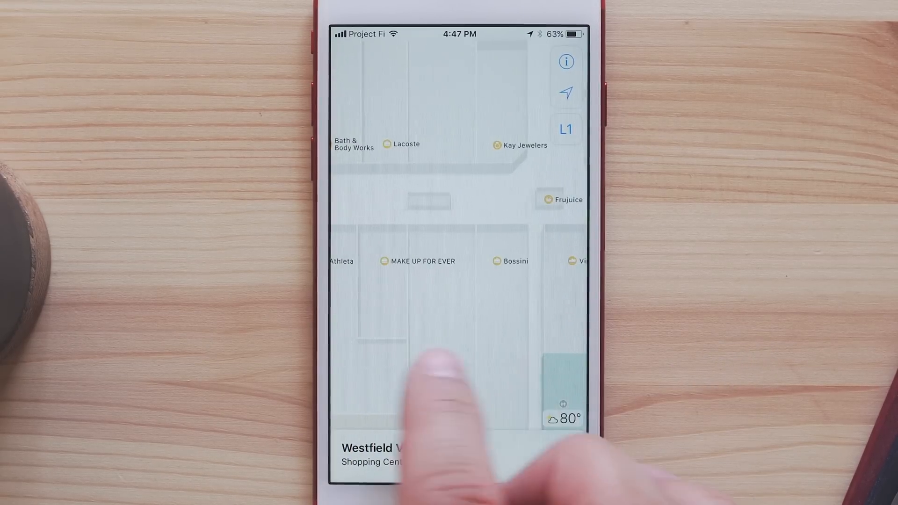
Show the Westfield shopping centre's indoor level L1 map with Lacoste and Bossini
{"action": "left_click", "coordinate": [566, 128]}
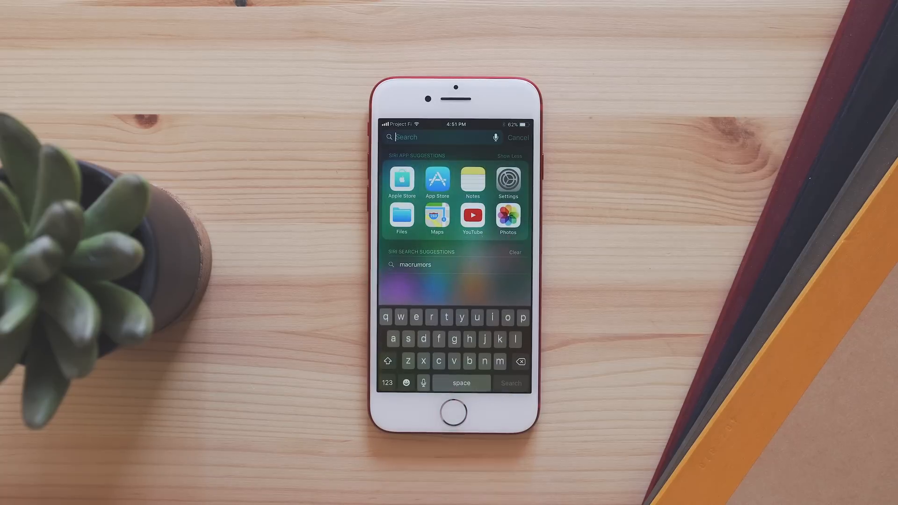
Search Spotlight for 'ma' and open the handwritten Macrumors note from the Notes results
{"action": "type", "text": "macr"}
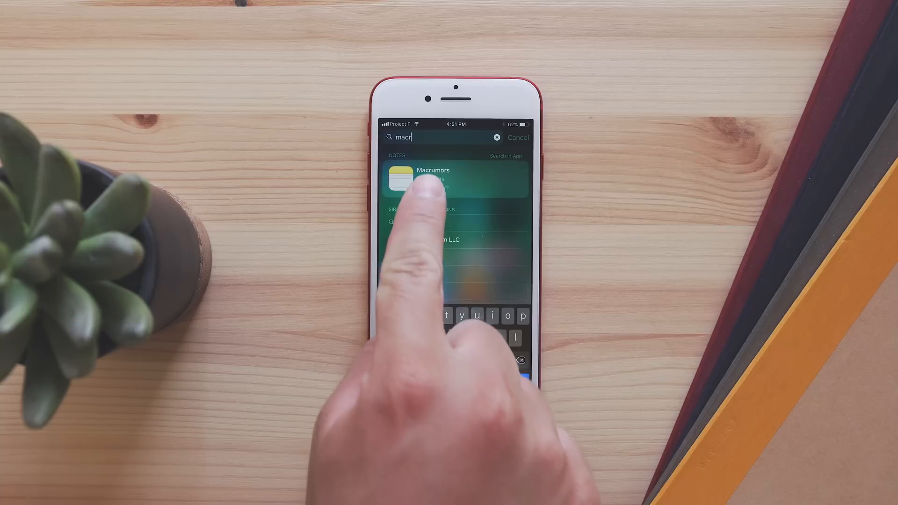
{"action": "left_click", "coordinate": [453, 177]}
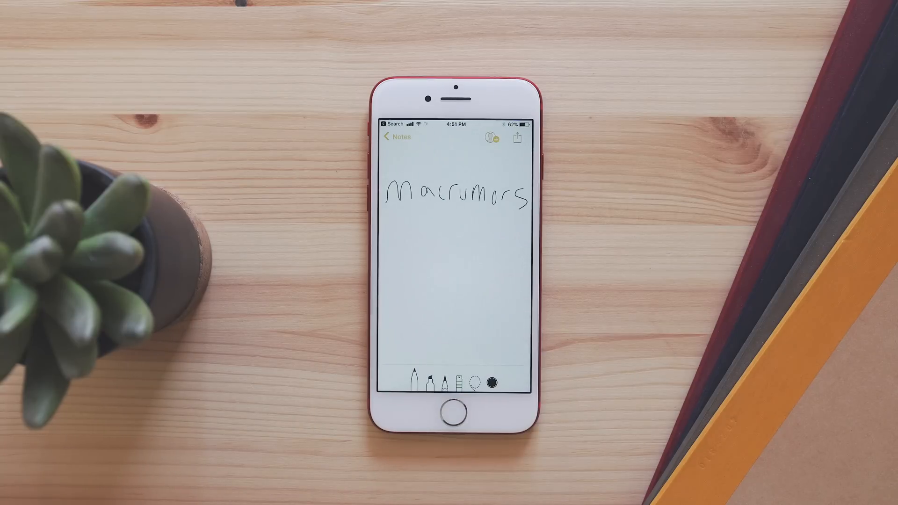